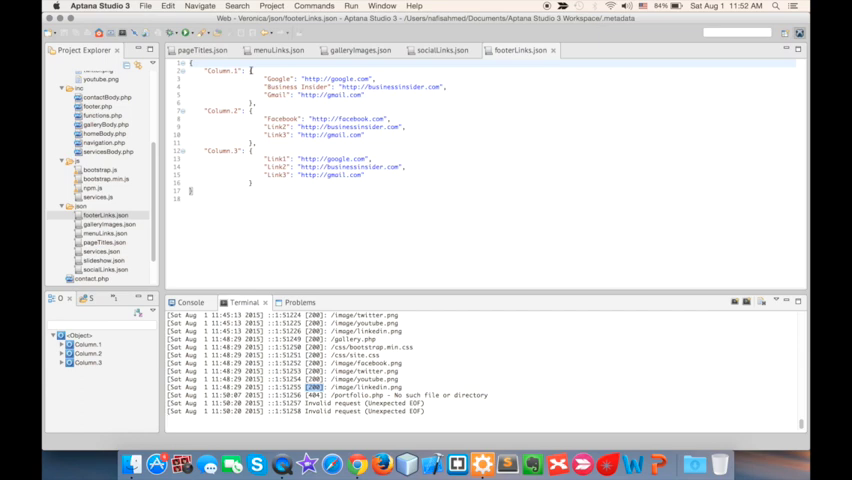
# - In Finder, browse Desktop > Veronica > json and preview footerLinks.json
pyautogui.click(75, 206)
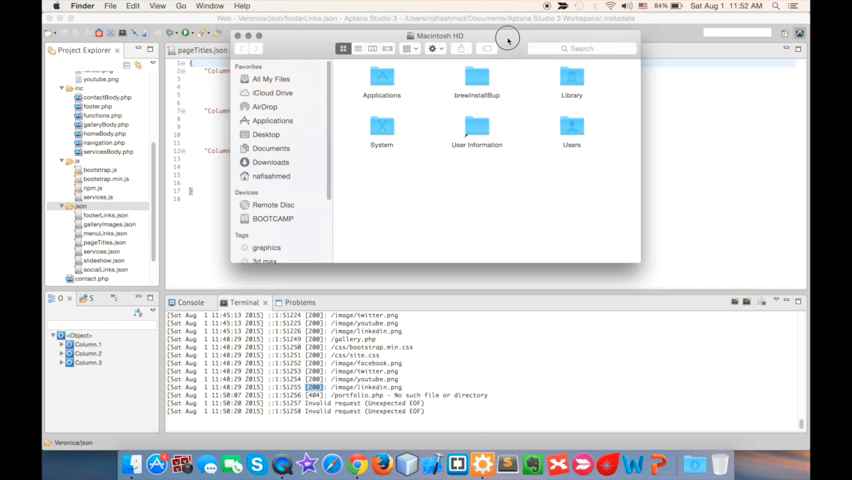
pyautogui.click(277, 128)
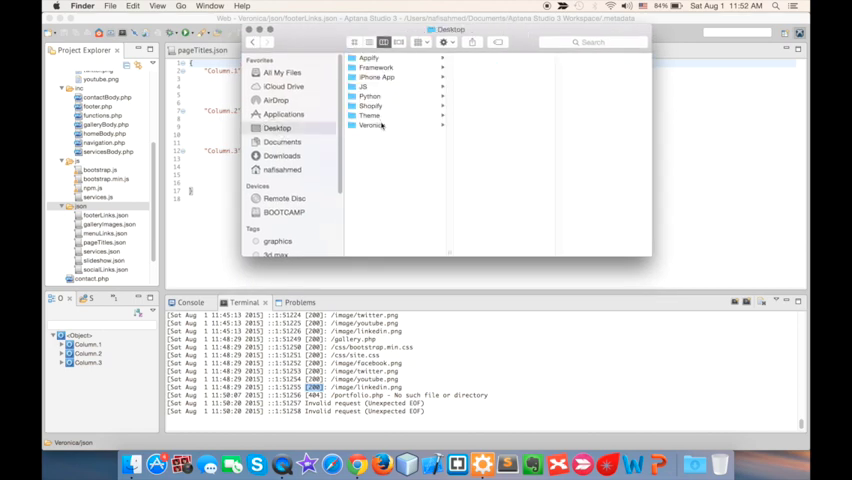
pyautogui.click(372, 125)
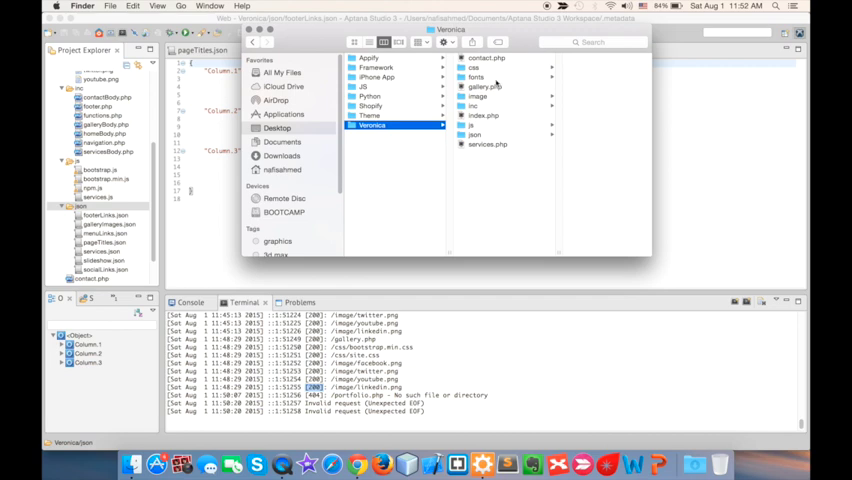
pyautogui.click(475, 135)
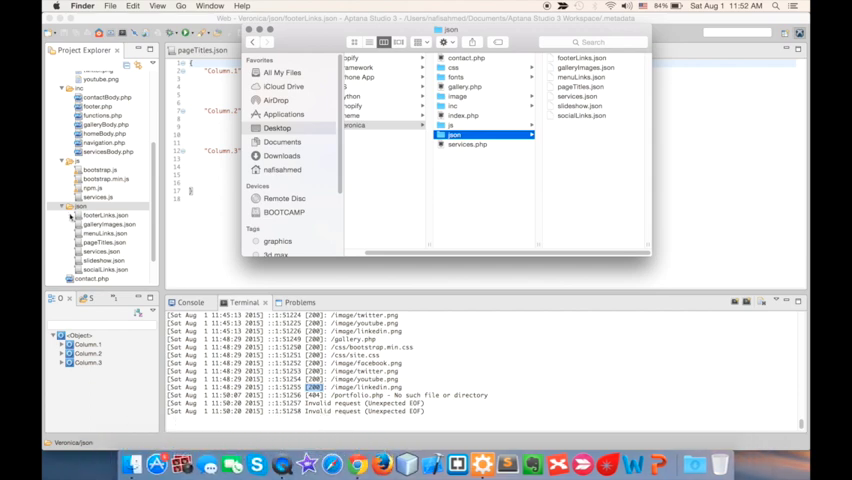
pyautogui.click(470, 58)
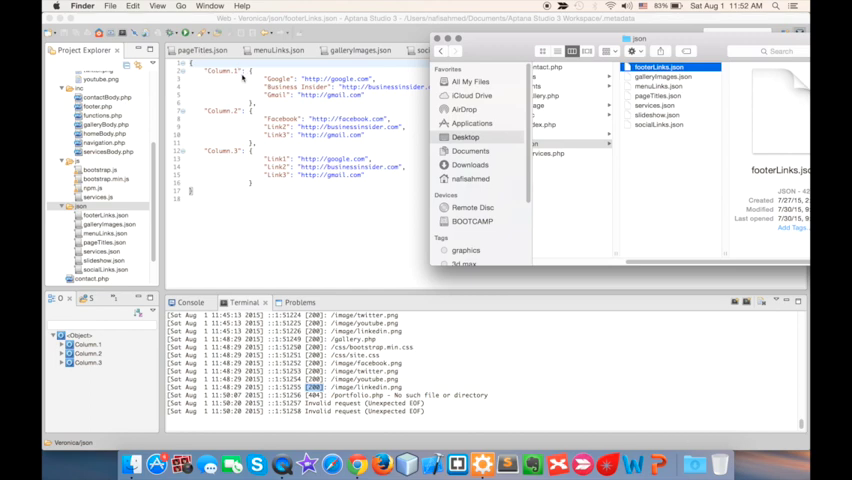
pyautogui.moveTo(255, 90)
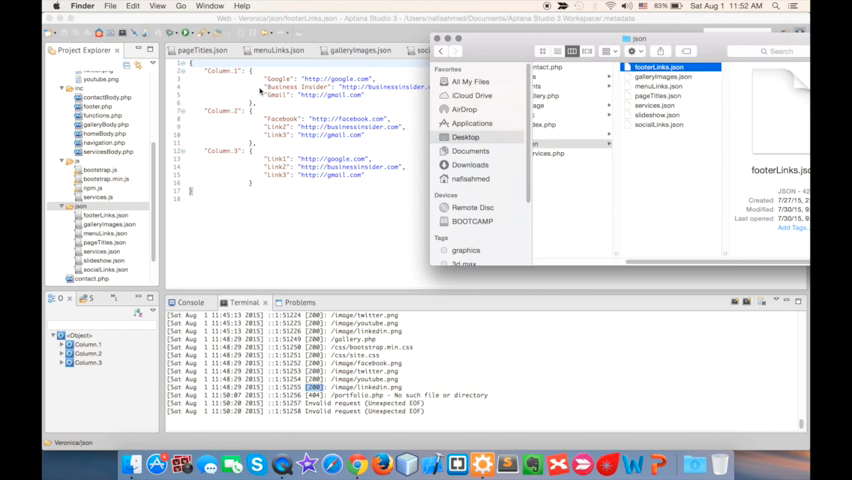
pyautogui.moveTo(256, 82)
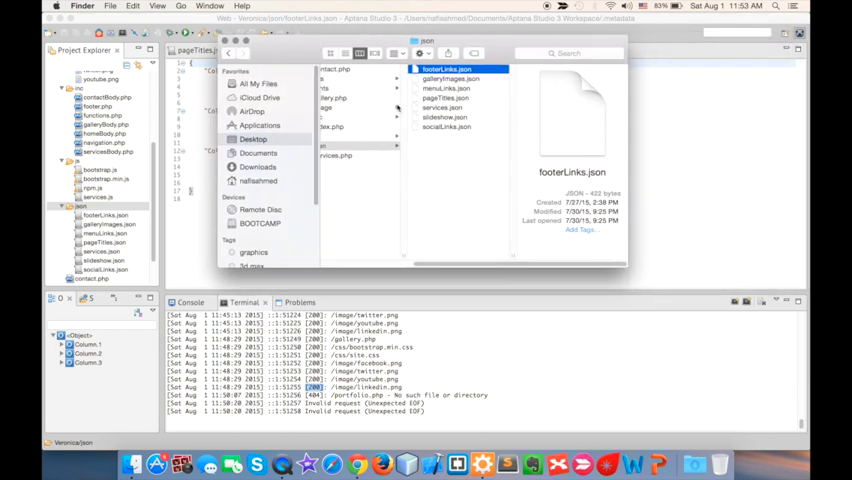
pyautogui.click(452, 78)
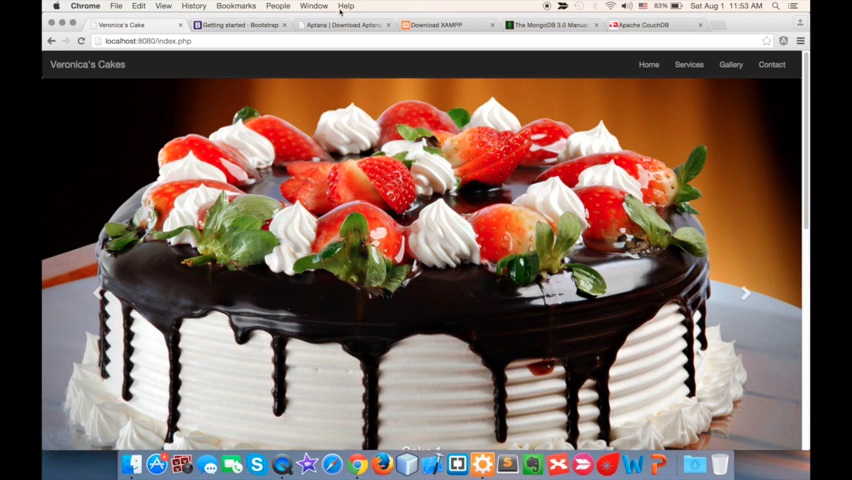
# - View the Aptana Studio 3.6.1 download page in Chrome, then return to the Aptana editor
pyautogui.click(340, 24)
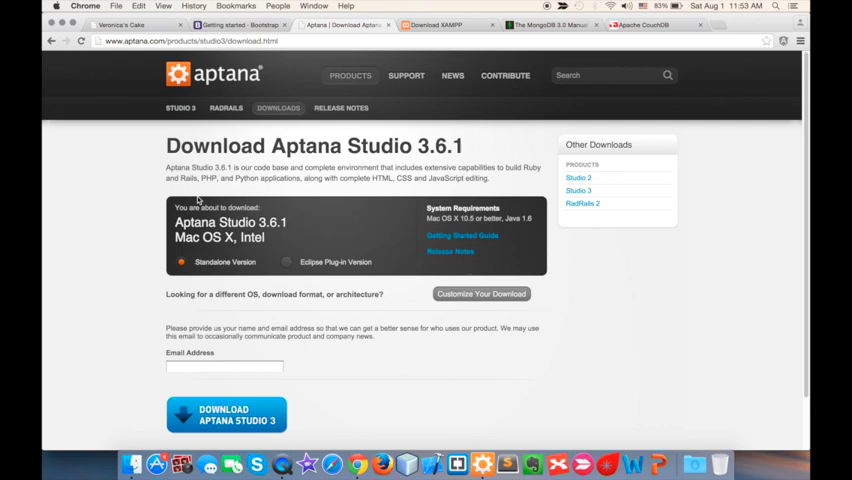
pyautogui.moveTo(48, 127)
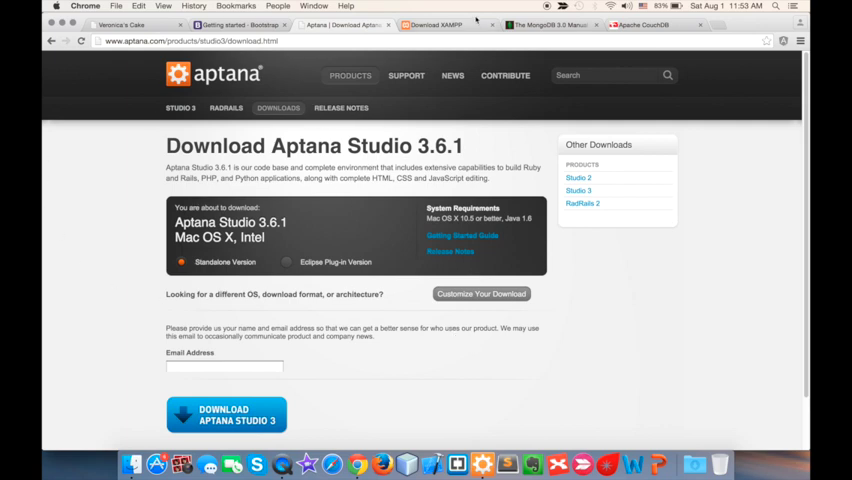
pyautogui.moveTo(340, 103)
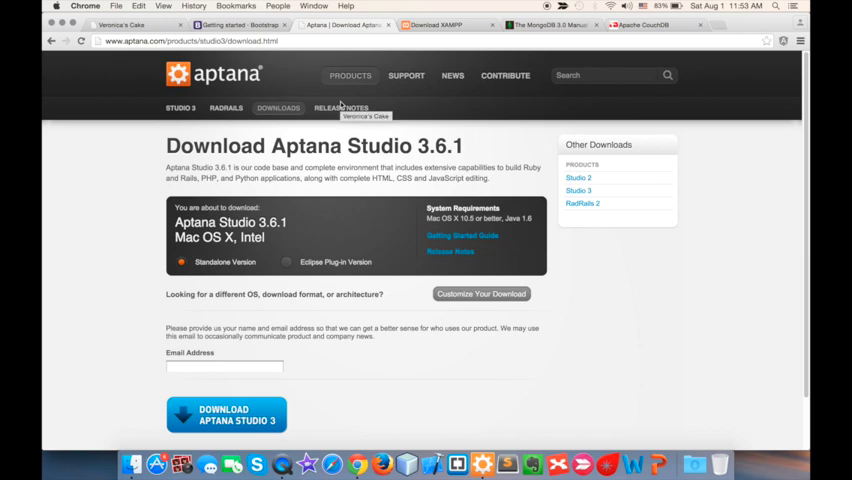
pyautogui.moveTo(214, 308)
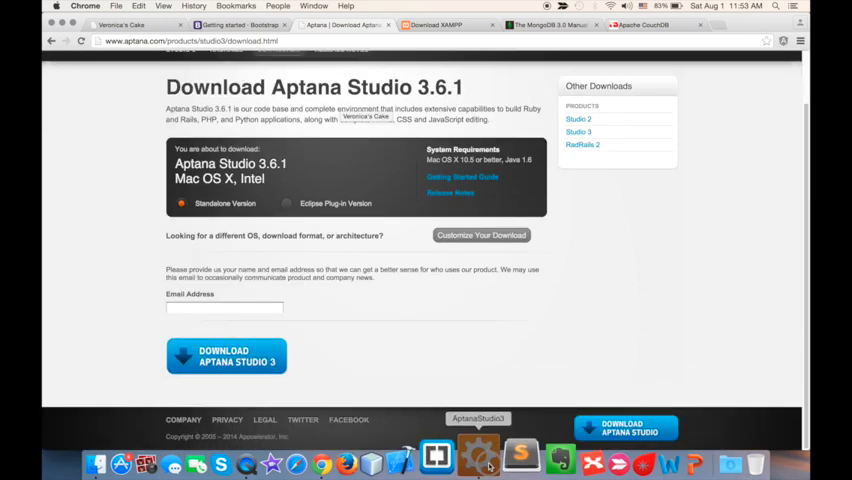
pyautogui.click(479, 459)
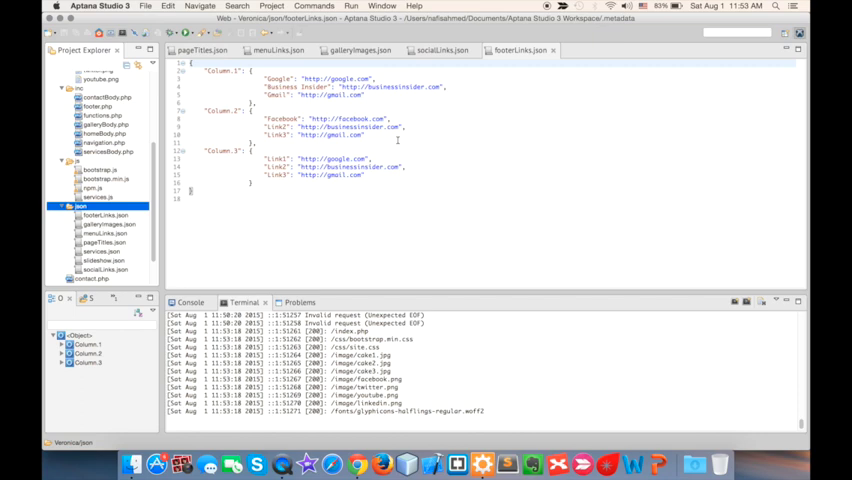
pyautogui.moveTo(498, 460)
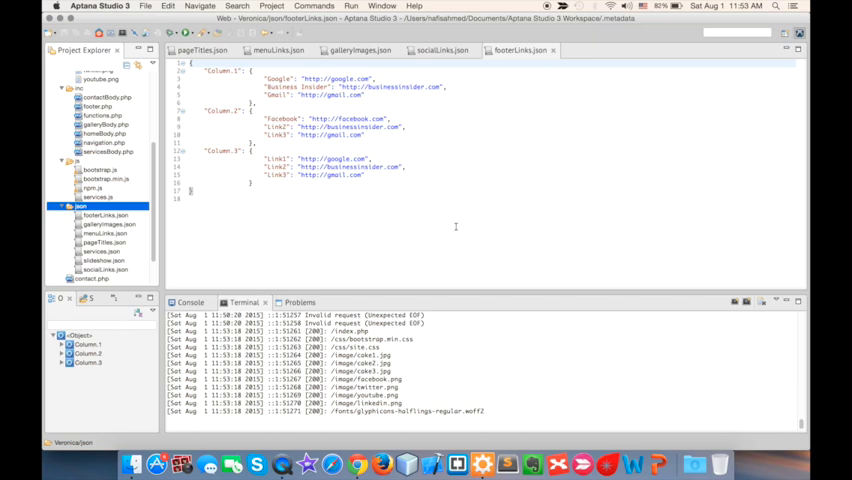
pyautogui.moveTo(360, 223)
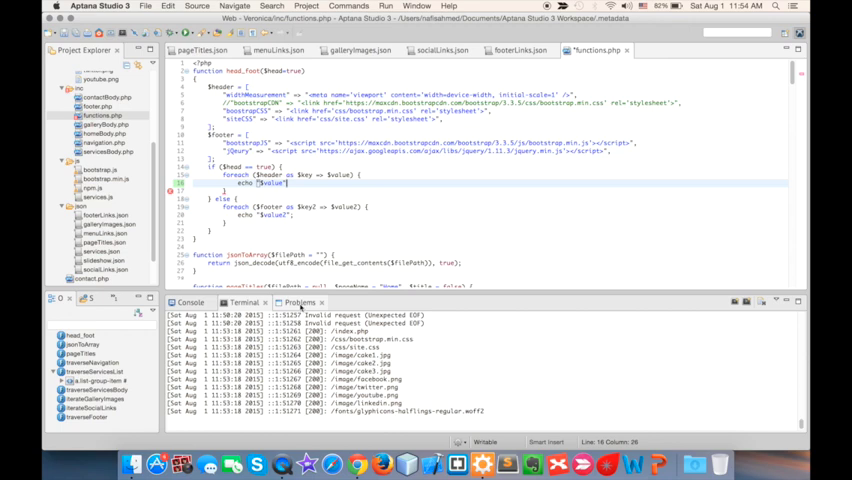
# - Locate the line 17 syntax error under Problems and add the semicolon after echo "$value"
pyautogui.click(299, 302)
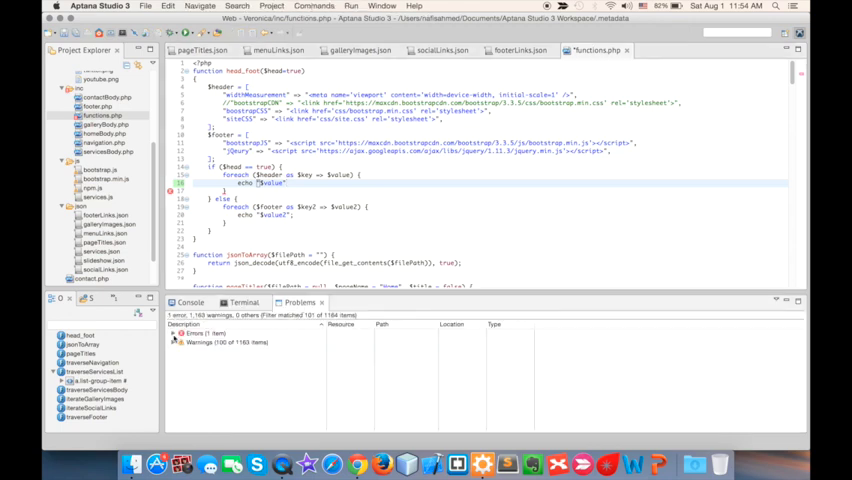
pyautogui.click(173, 333)
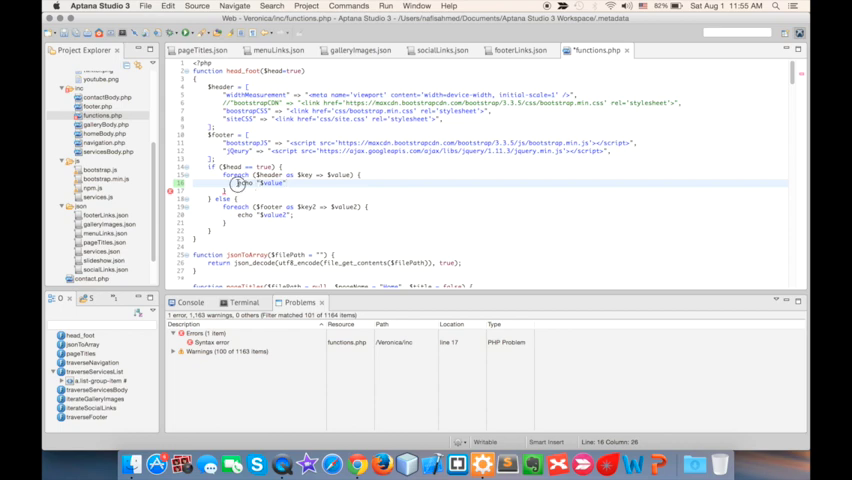
pyautogui.click(250, 190)
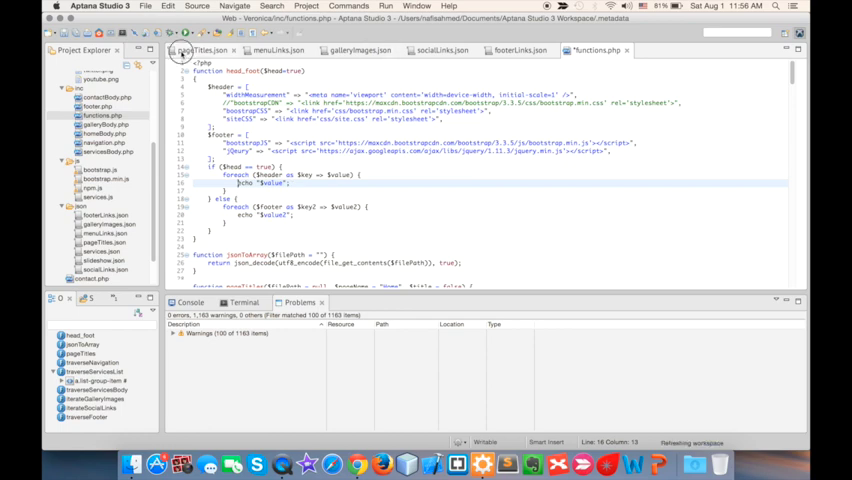
# - Open pageTitles.json, then browse the Veronica's Cakes homepage at localhost:8080/index.php in Chrome
pyautogui.click(198, 50)
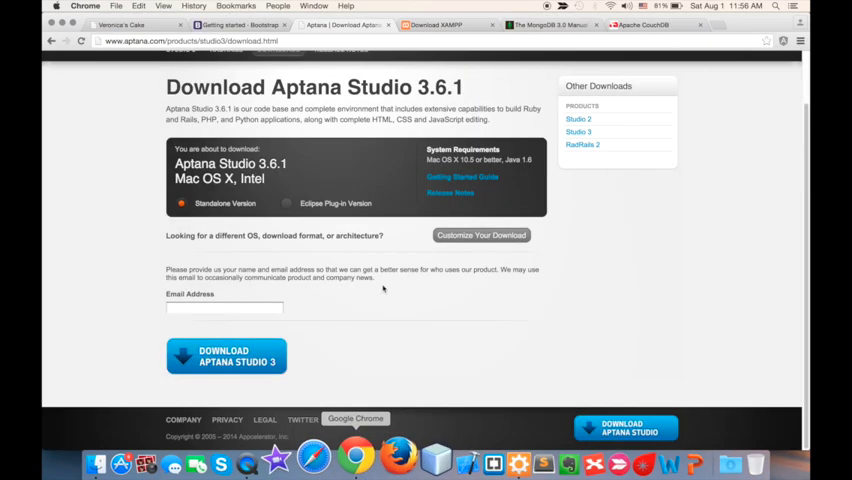
pyautogui.click(120, 24)
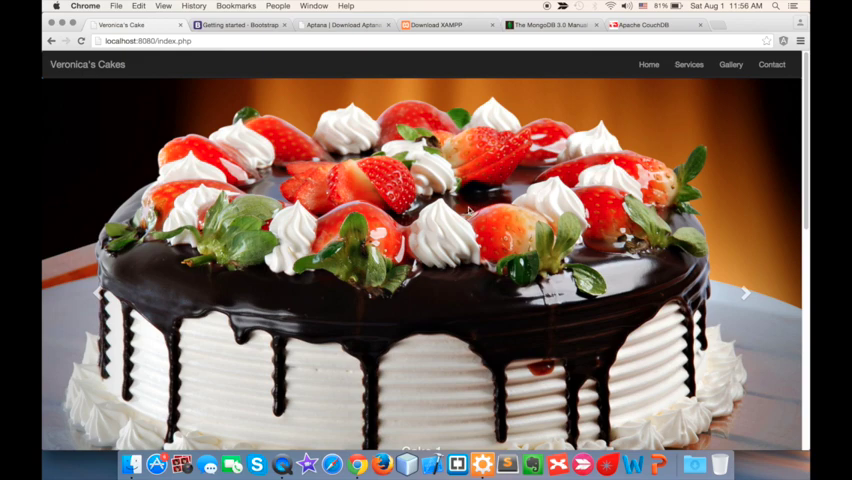
pyautogui.scroll(-3)
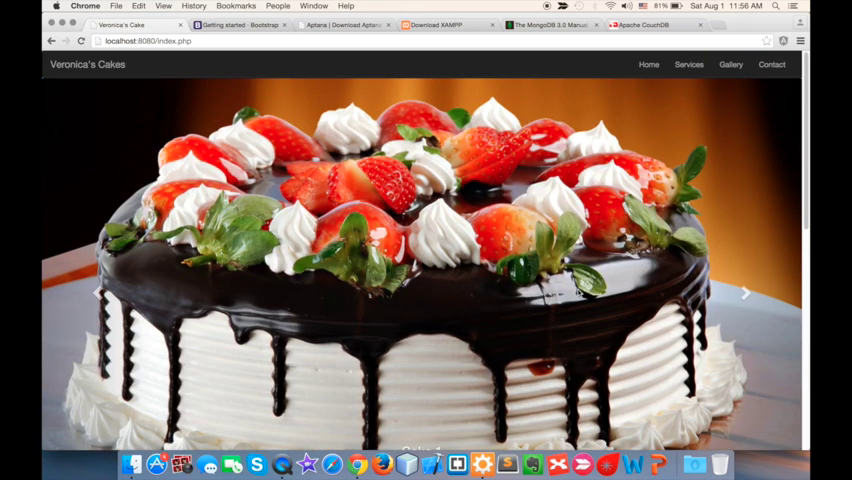
pyautogui.moveTo(644, 83)
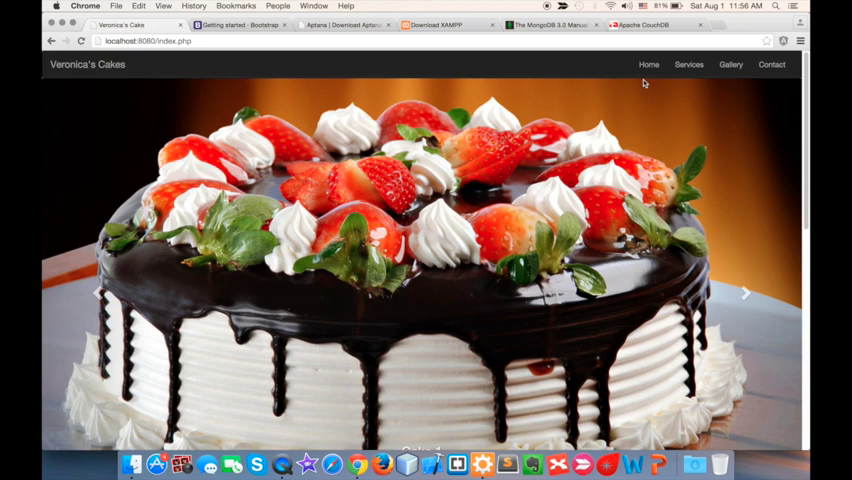
pyautogui.moveTo(648, 64)
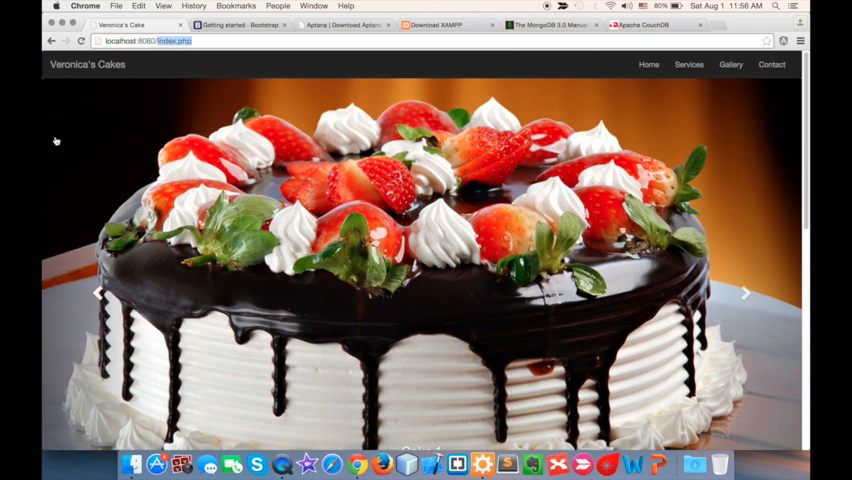
pyautogui.moveTo(590, 130)
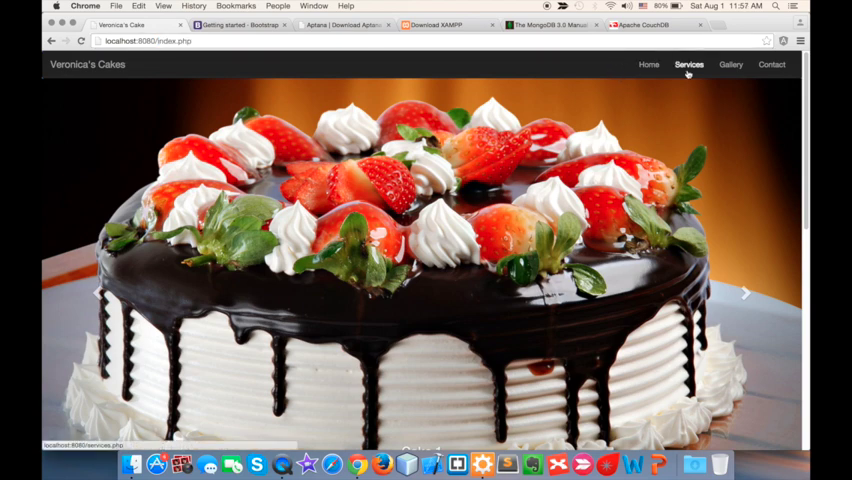
pyautogui.click(689, 64)
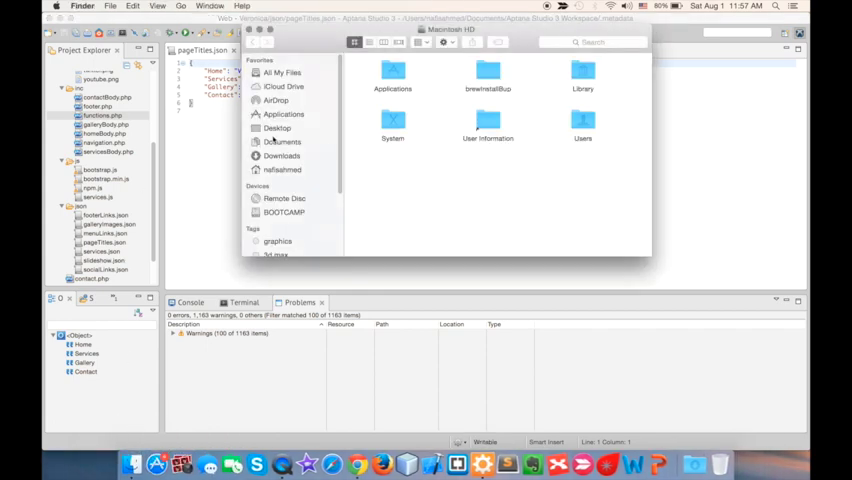
# - Browse Desktop > Veronica project folders in Finder's column view
pyautogui.click(277, 127)
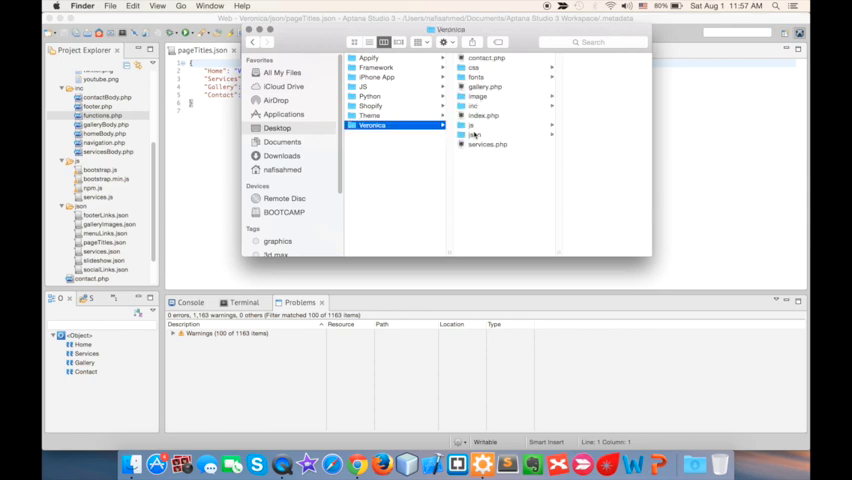
pyautogui.click(455, 134)
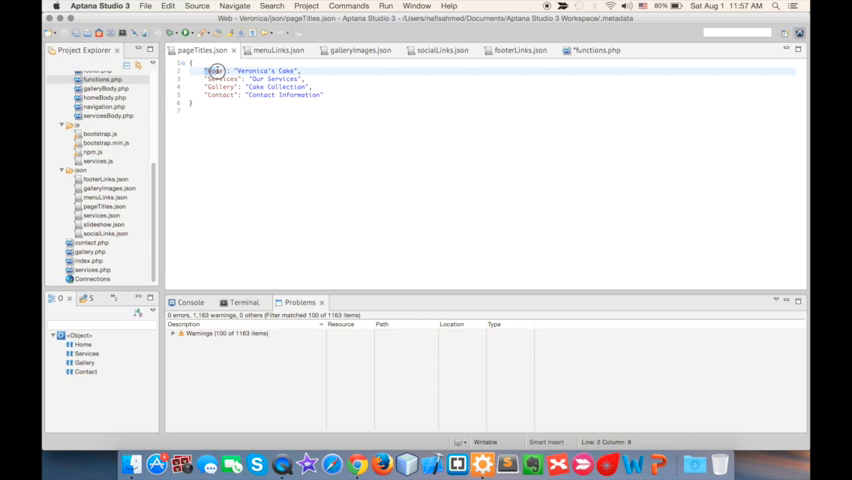
# - Add a "Portfolio": false entry after the Contact link in menuLinks.json
pyautogui.doubleClick(212, 70)
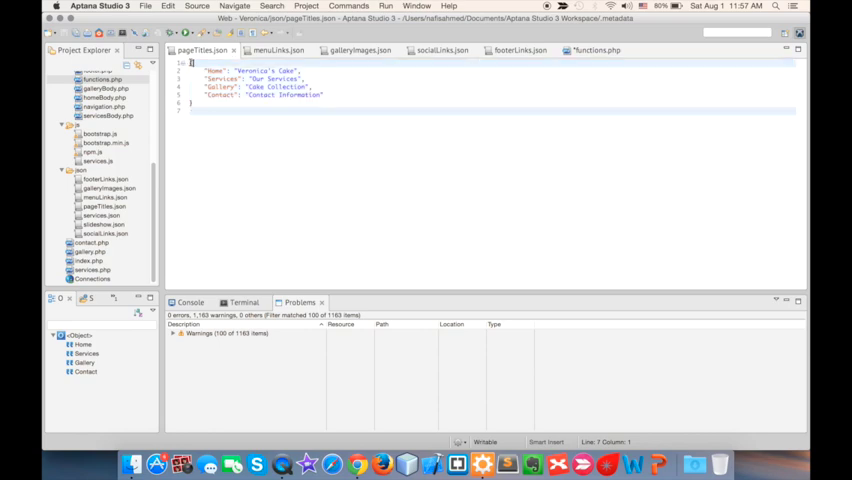
pyautogui.click(203, 116)
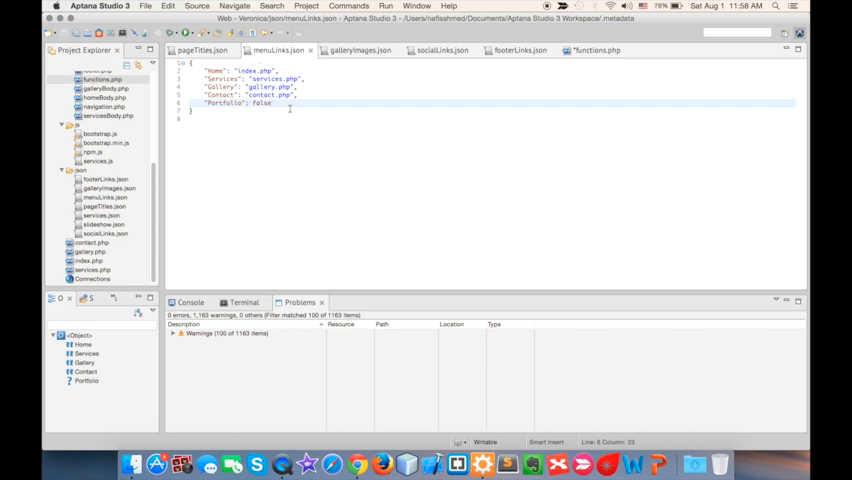
# - Select the Services key in menuLinks.json
pyautogui.doubleClick(220, 103)
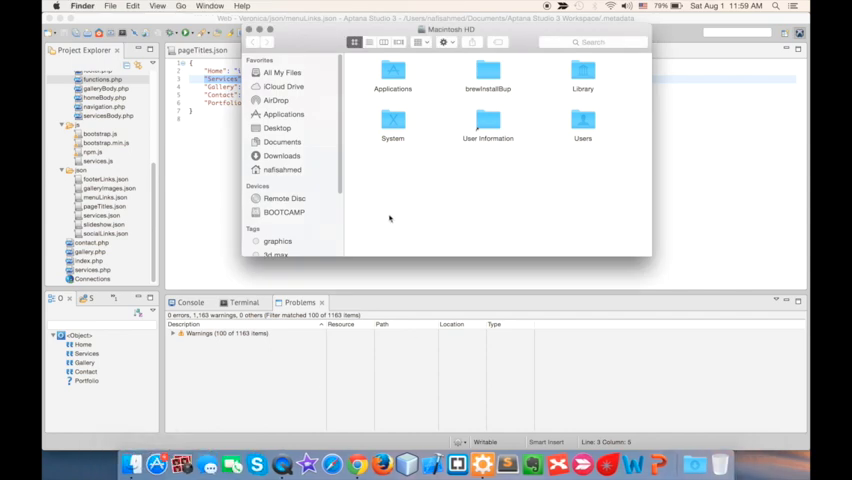
# - Navigate Finder to Desktop > Veronica and preview contact.php
pyautogui.click(277, 128)
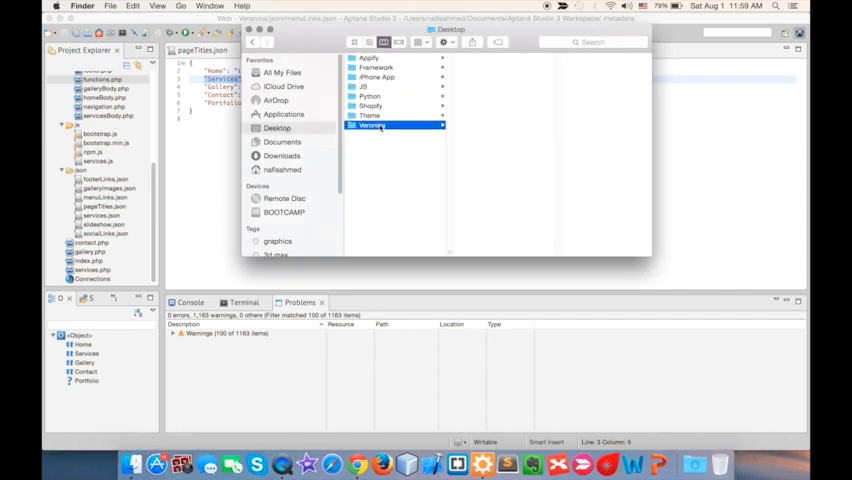
pyautogui.click(372, 125)
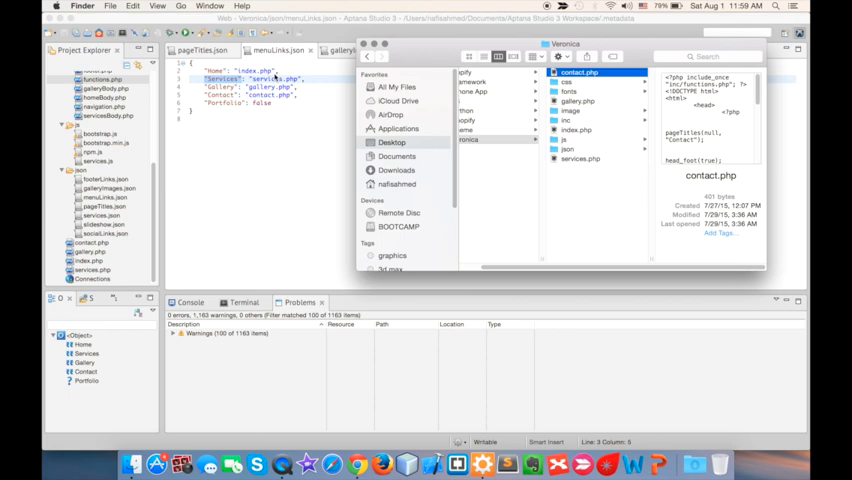
pyautogui.moveTo(303, 123)
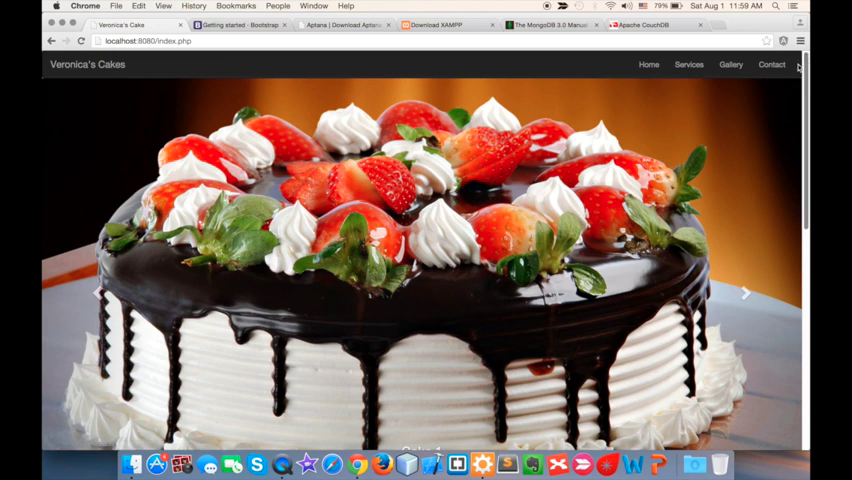
pyautogui.moveTo(772, 65)
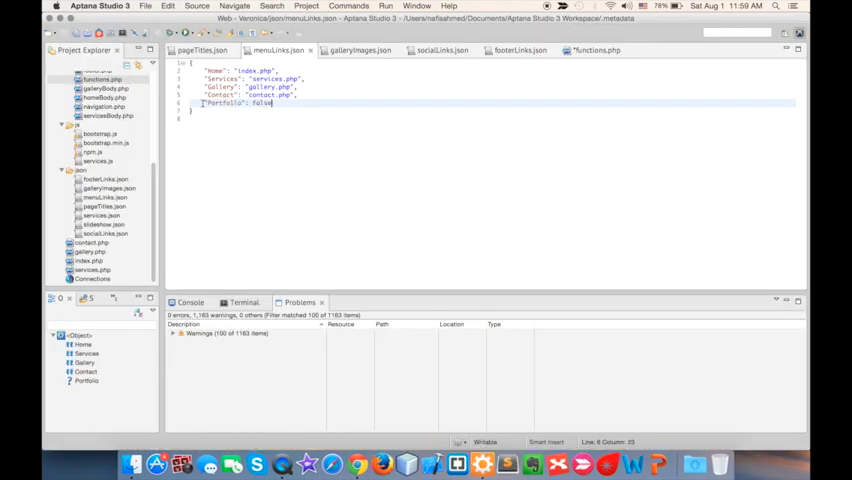
# - Change the Portfolio entry's false value to "portfolio.php" and expand the Veronica project
pyautogui.doubleClick(221, 103)
pyautogui.write('"portfolio.php"')
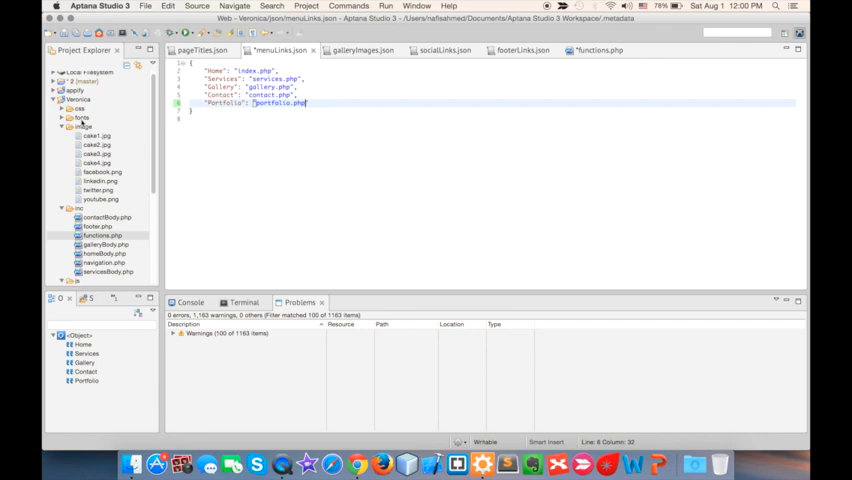
pyautogui.click(78, 100)
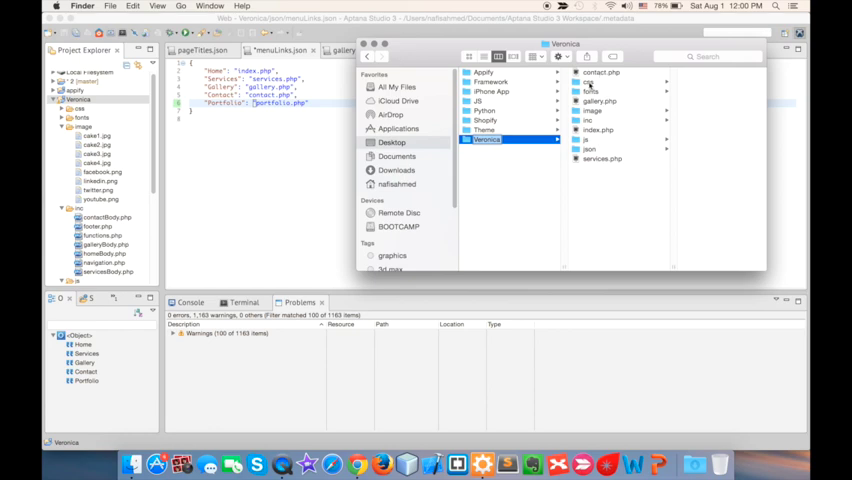
# - Look inside the Veronica fonts folder in Finder, then return to Aptana's Project Explorer
pyautogui.click(591, 91)
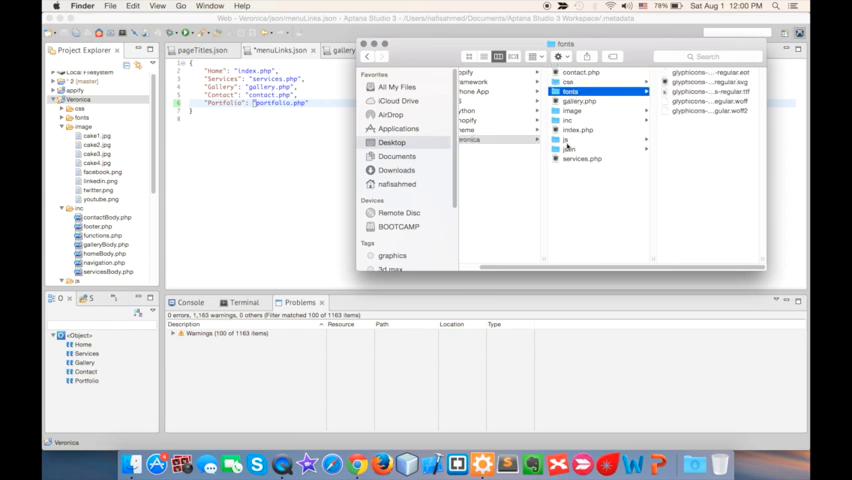
pyautogui.click(568, 149)
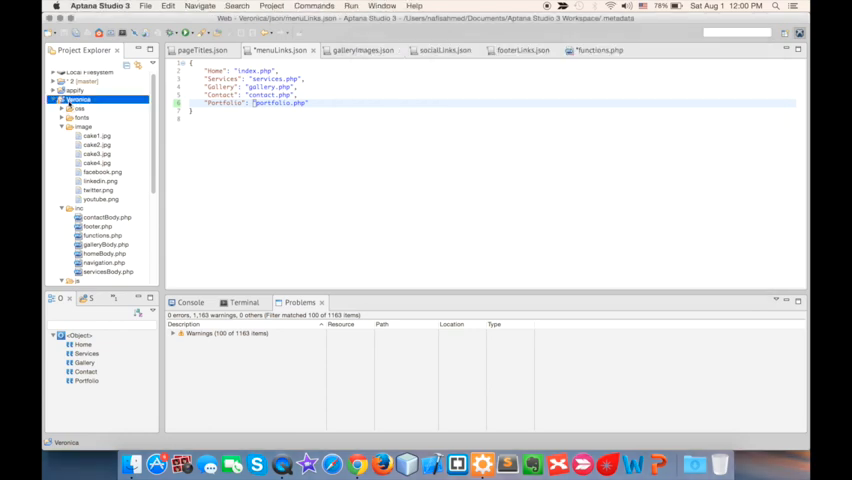
# - Create a new file portfolio.php in the Veronica project root, containing a phpinfo() stub
pyautogui.rightClick(78, 100)
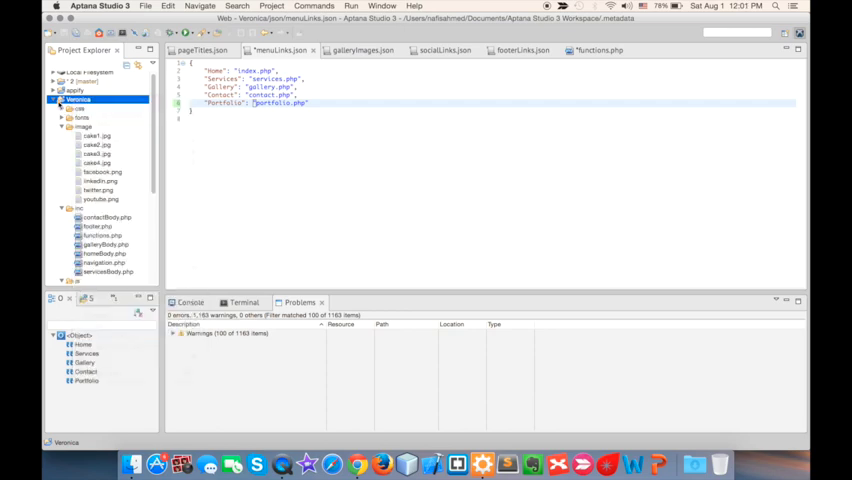
pyautogui.rightClick(78, 99)
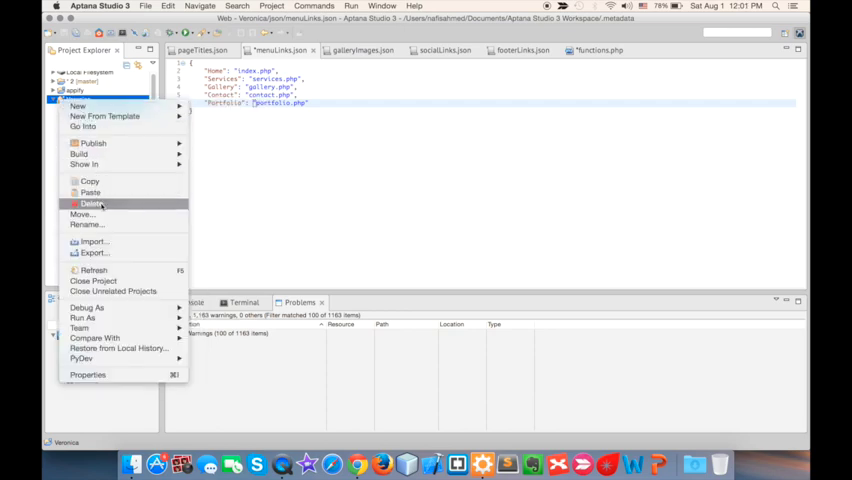
pyautogui.moveTo(104, 116)
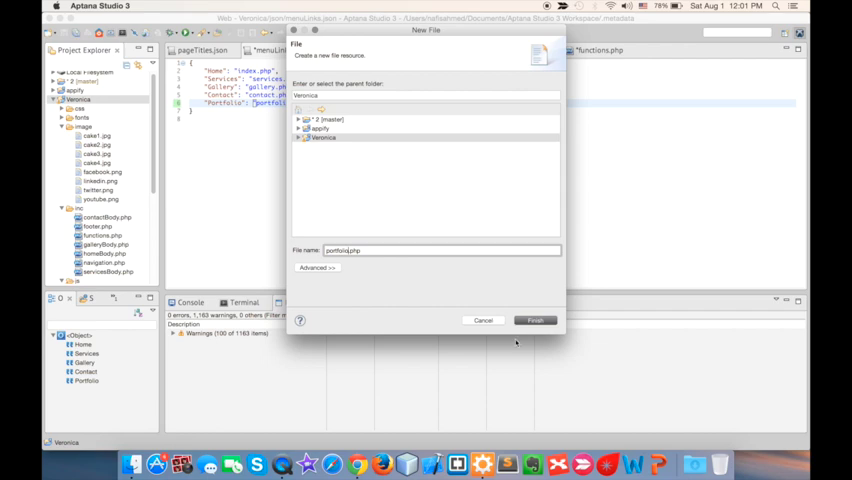
pyautogui.click(535, 320)
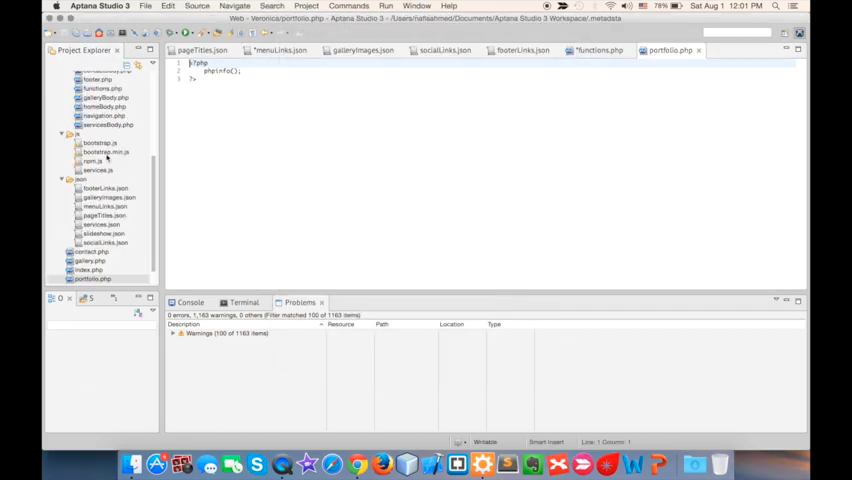
# - Select portfolio.php in the Veronica folder in Finder to preview its phpinfo() contents
pyautogui.click(93, 260)
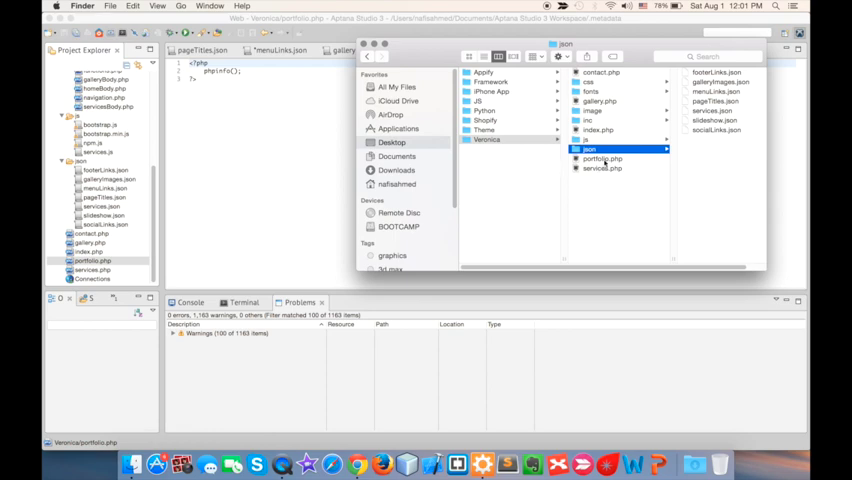
pyautogui.click(601, 158)
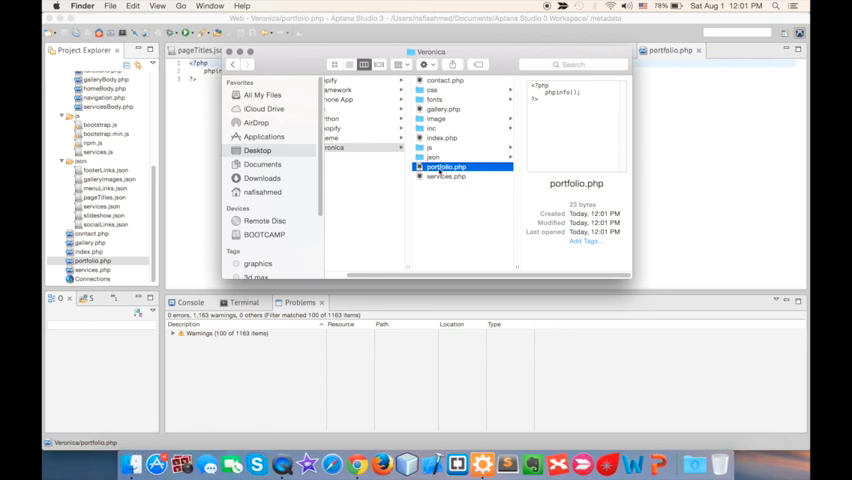
pyautogui.moveTo(410, 286)
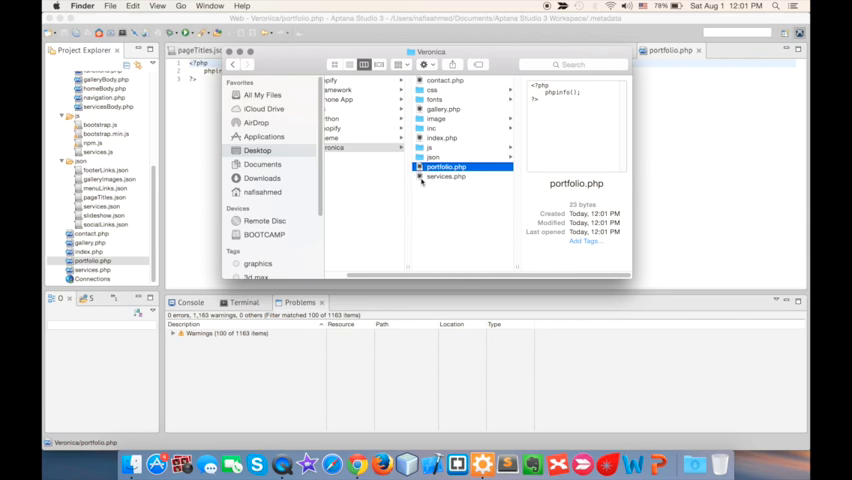
pyautogui.moveTo(428, 178)
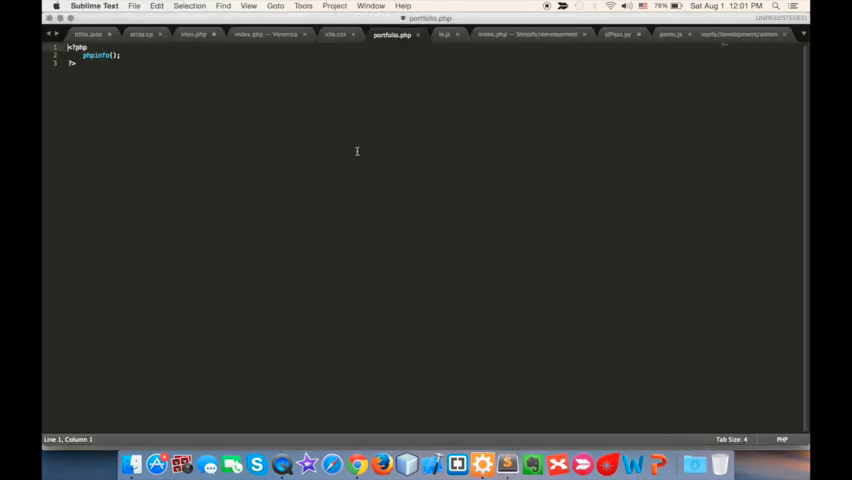
# - View portfolio.php in Sublime Text, then return to Aptana Studio 3
pyautogui.click(338, 33)
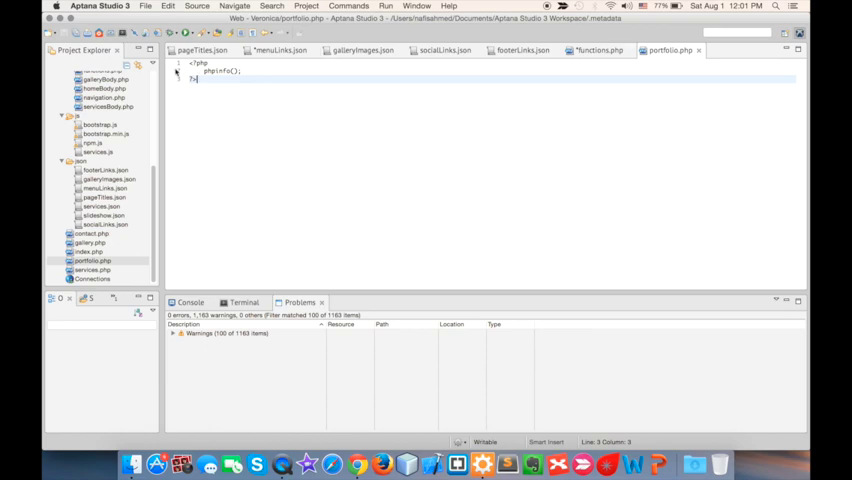
# - Bring menuLinks.json back to the front to check its Portfolio entry points to portfolio.php
pyautogui.click(598, 50)
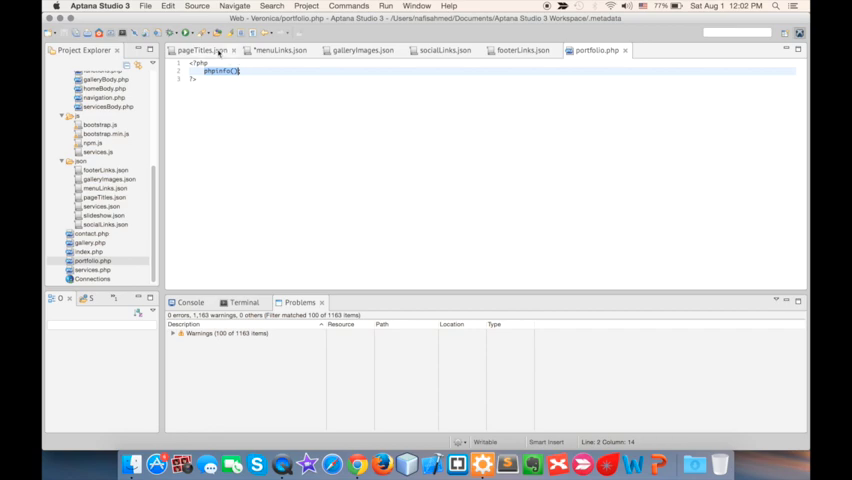
pyautogui.moveTo(200, 51)
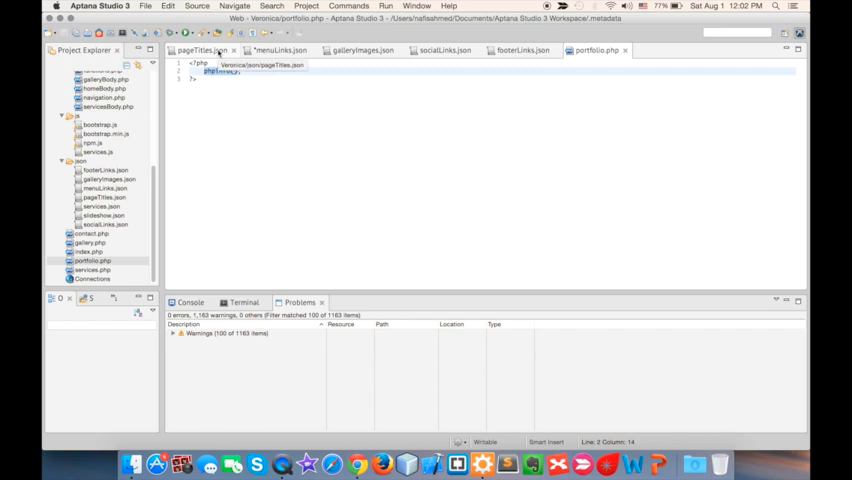
pyautogui.click(281, 50)
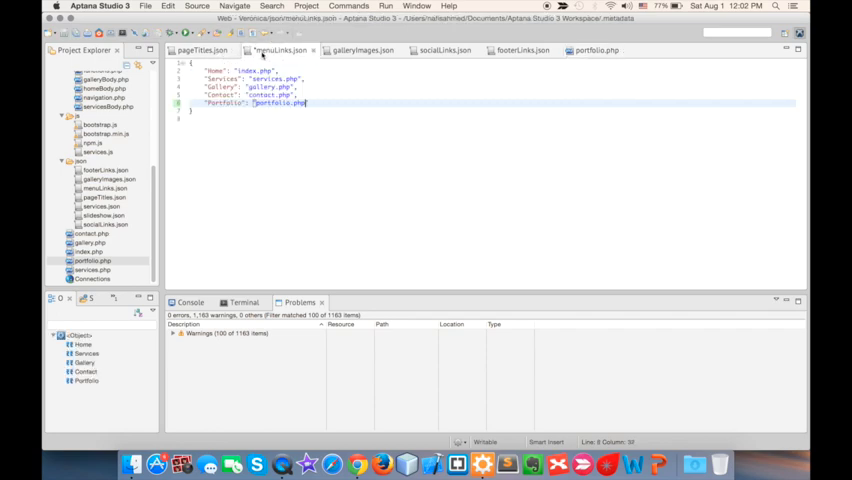